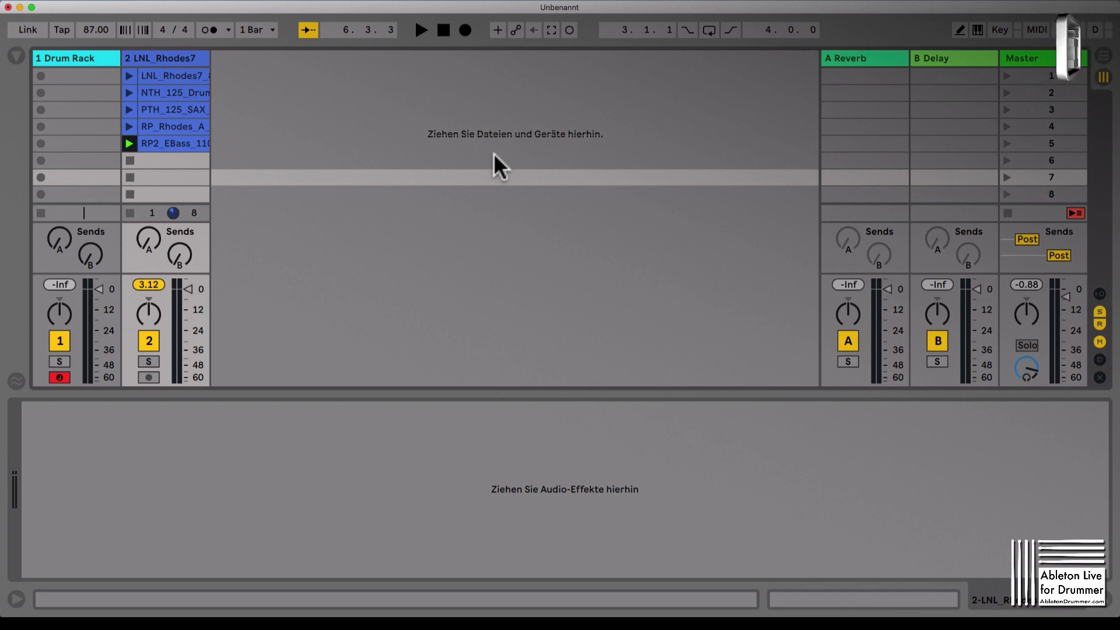
mouse_move(174, 81)
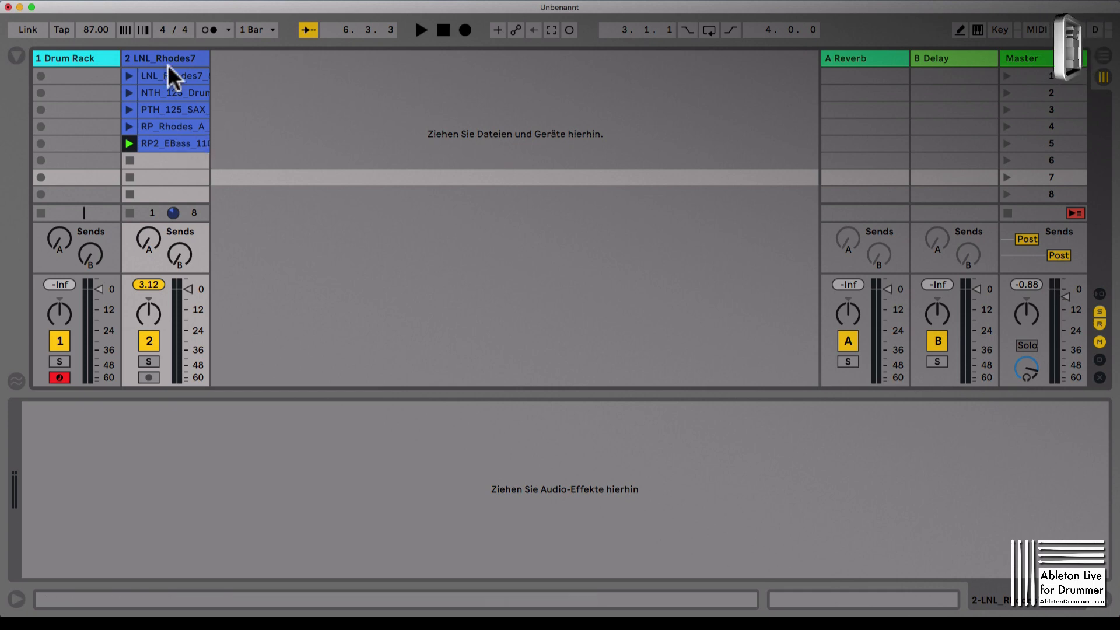
Step: Select the Rhodes clip and the crunch drum loop clip before inserting the new audio track
click(175, 144)
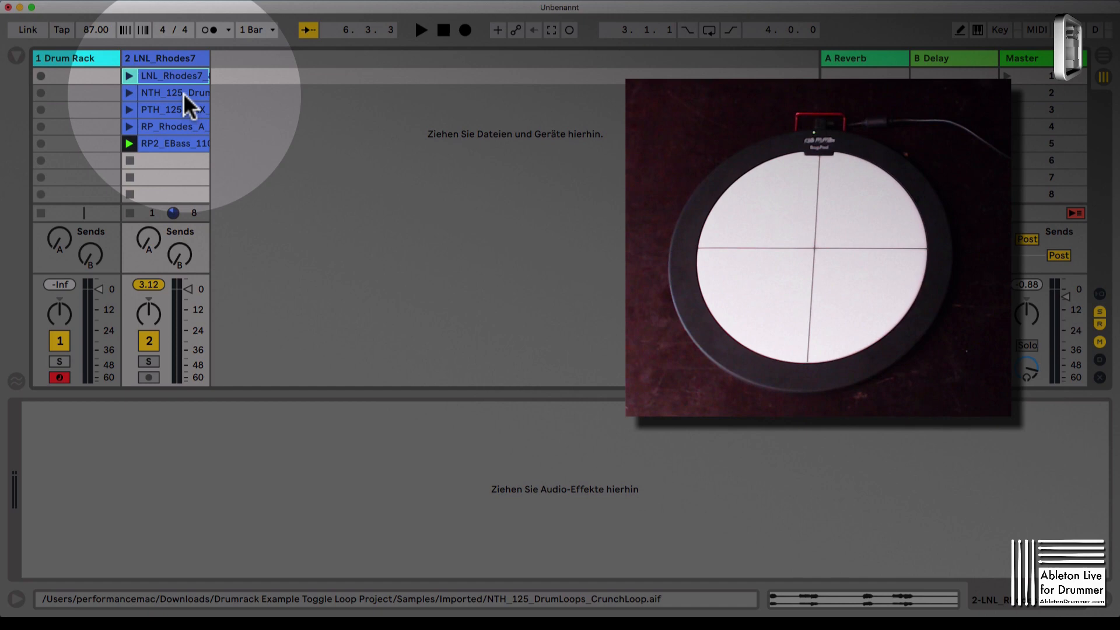
click(169, 110)
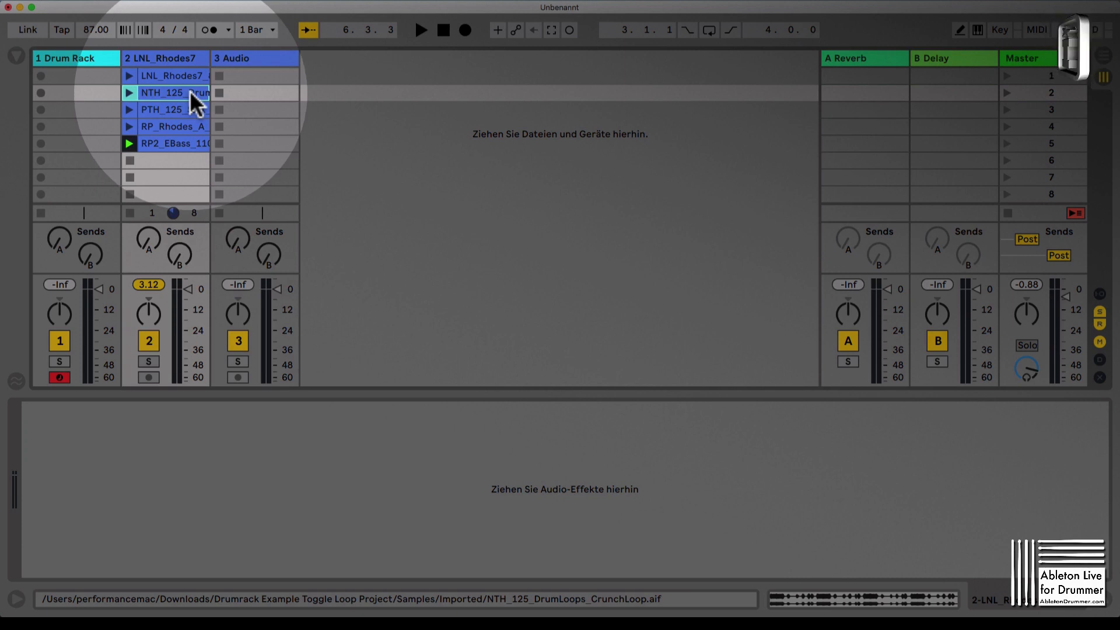
click(65, 59)
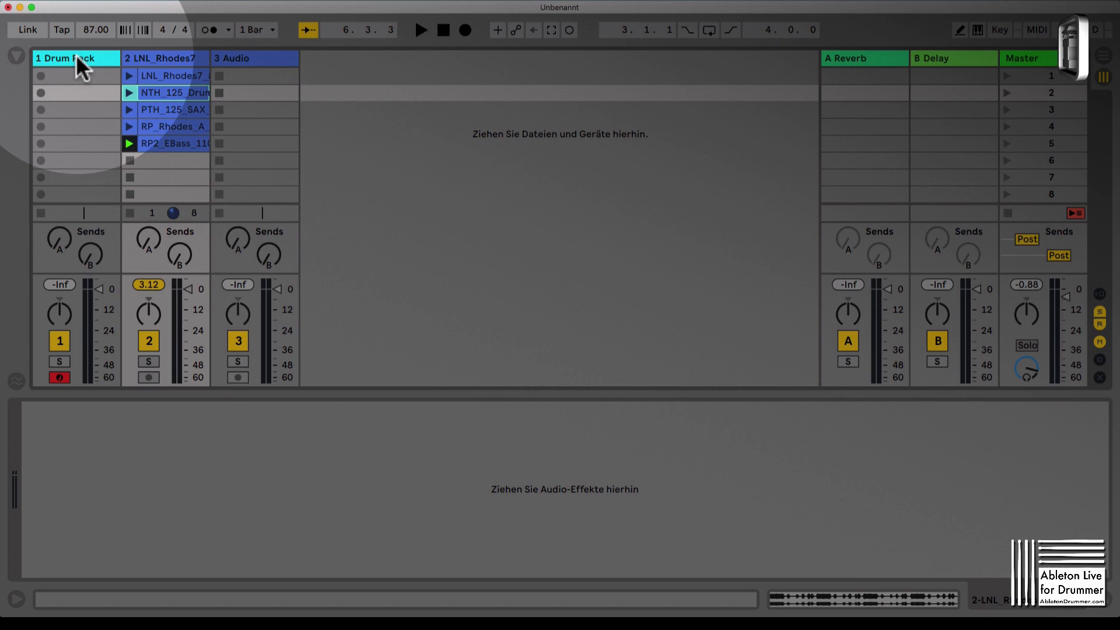
click(63, 58)
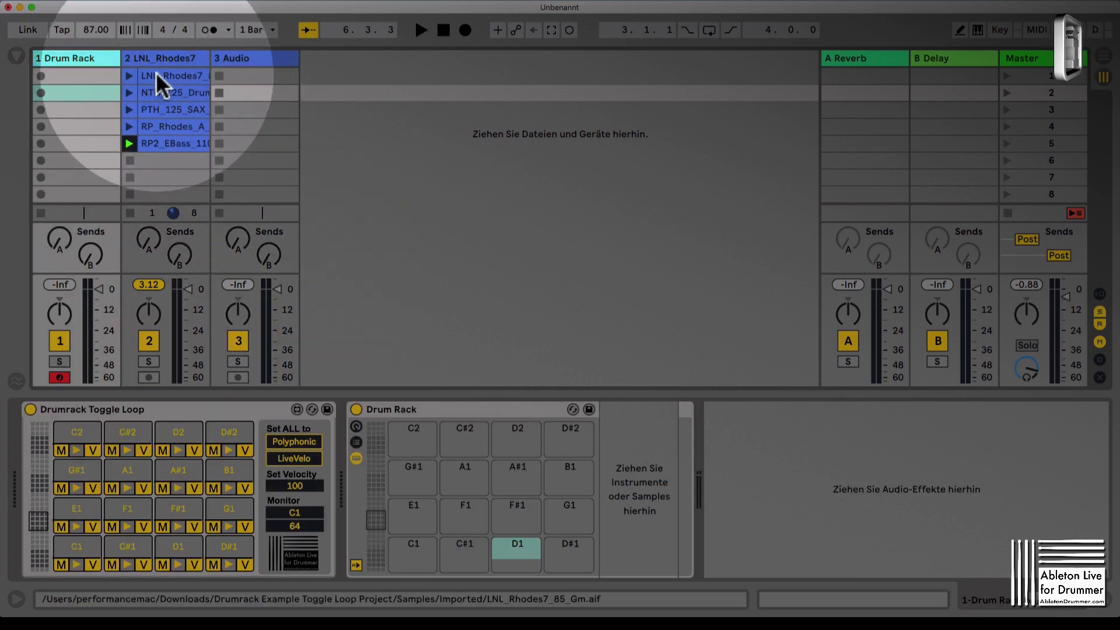
click(64, 59)
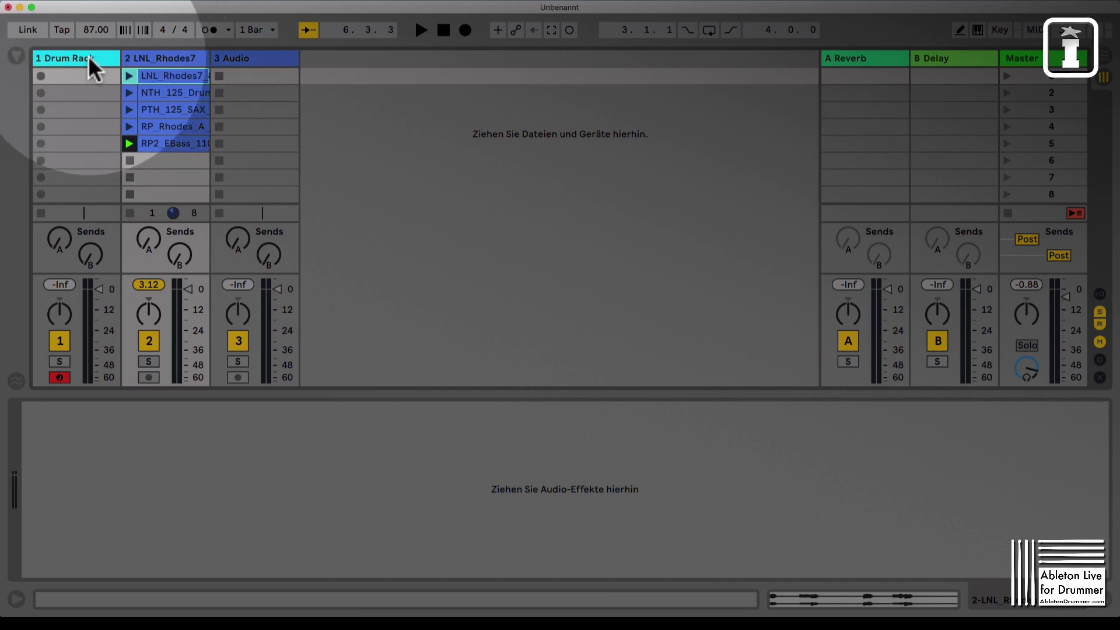
Step: Load LNL_Rhodes7_85_Gm onto the Drum Rack's C1 pad and set Simpler to Classic loopable playback
click(68, 58)
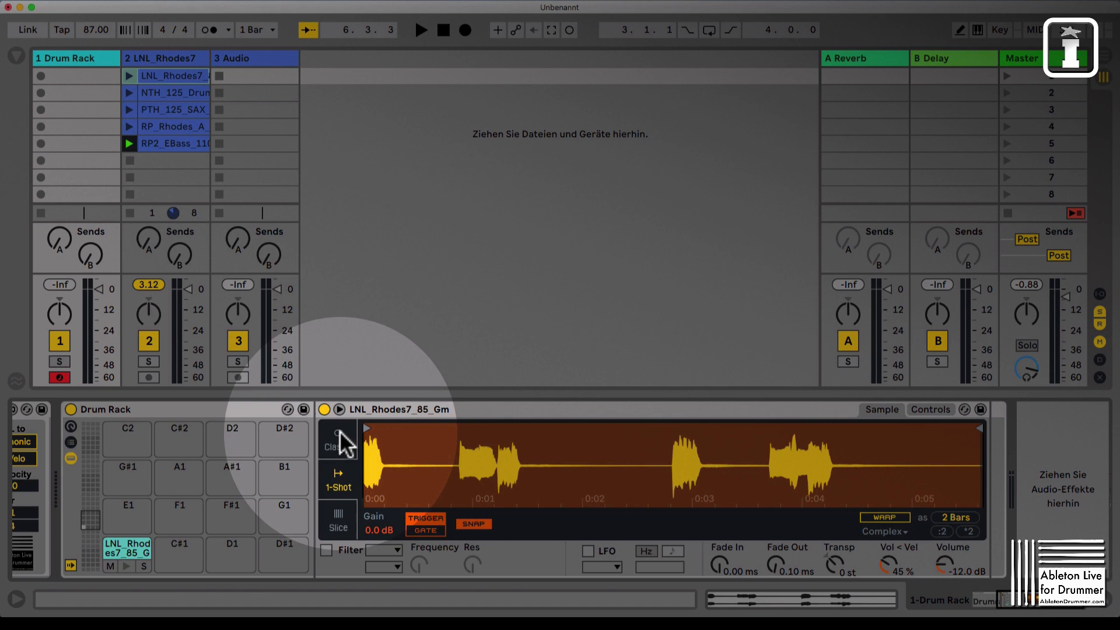
click(337, 439)
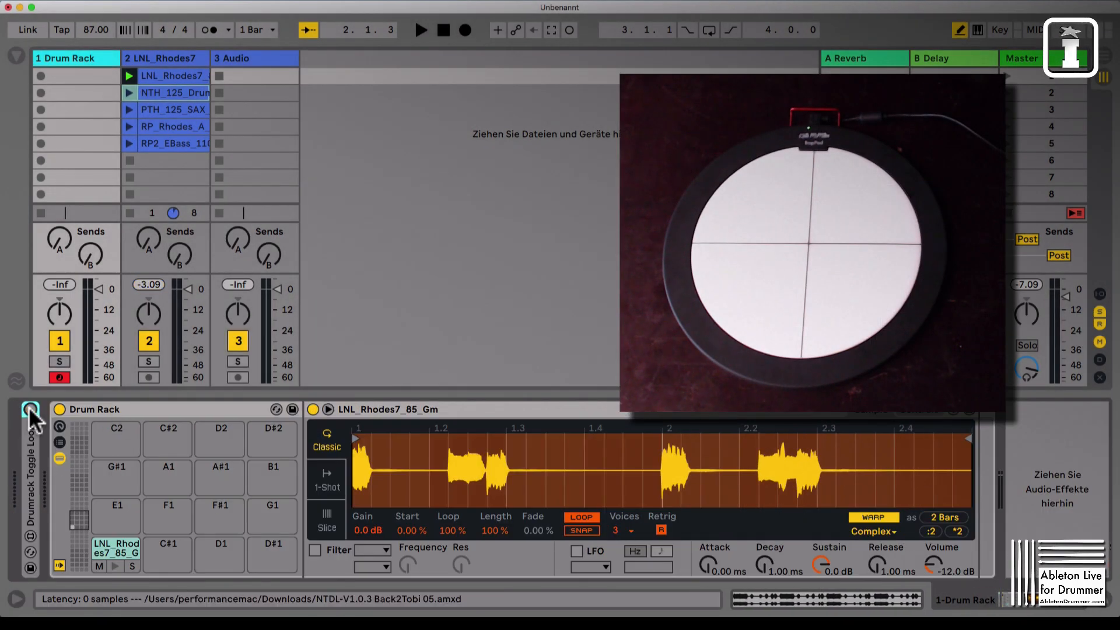
mouse_move(102, 497)
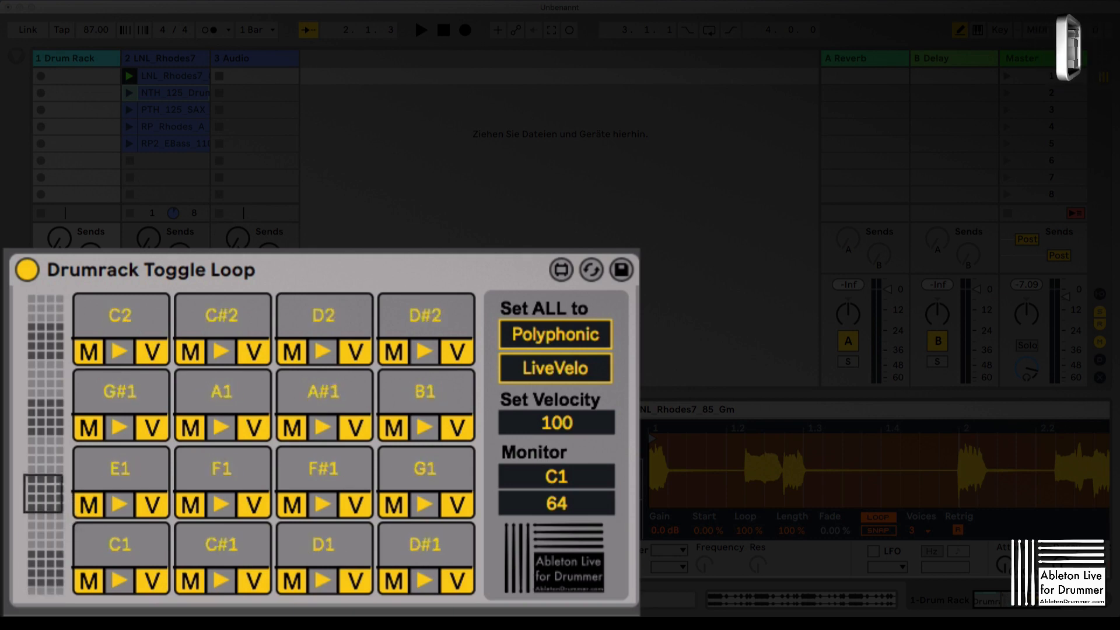
mouse_move(592, 318)
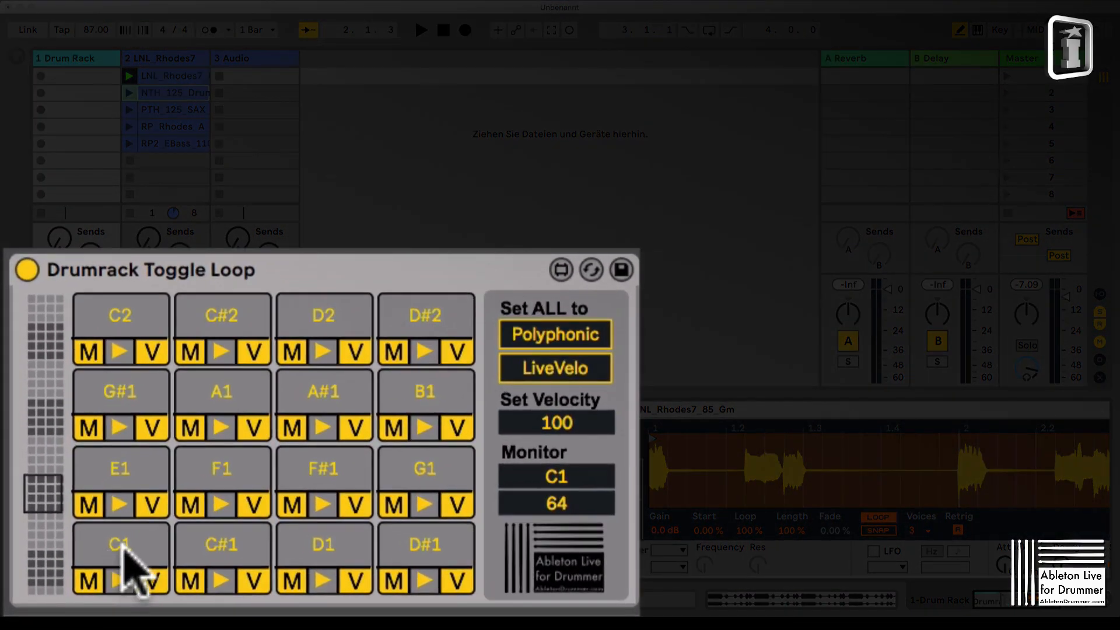
mouse_move(153, 571)
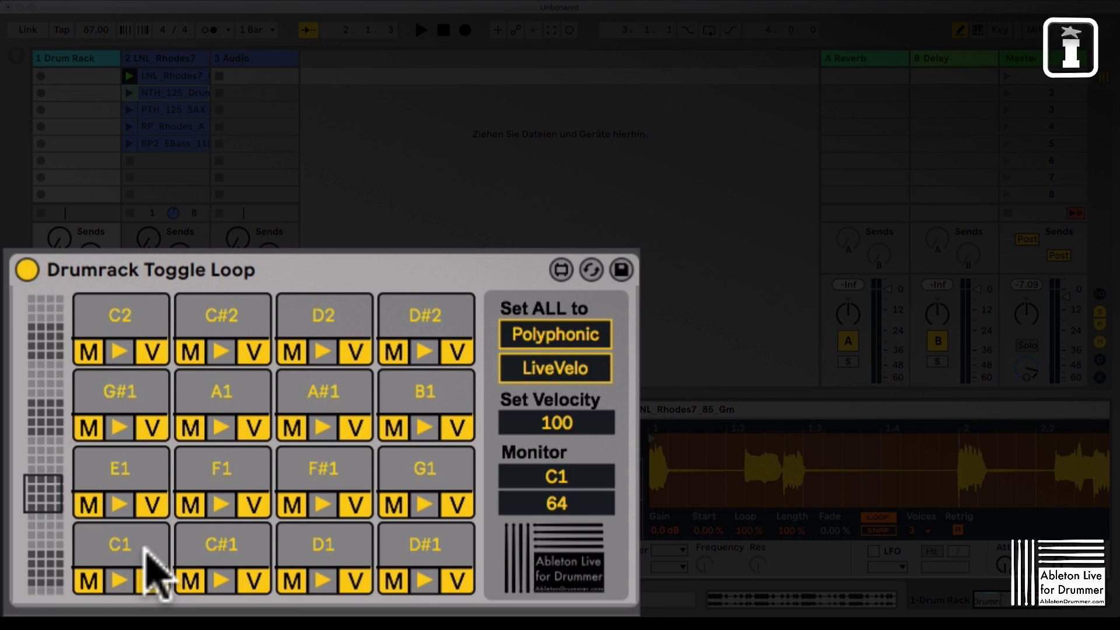